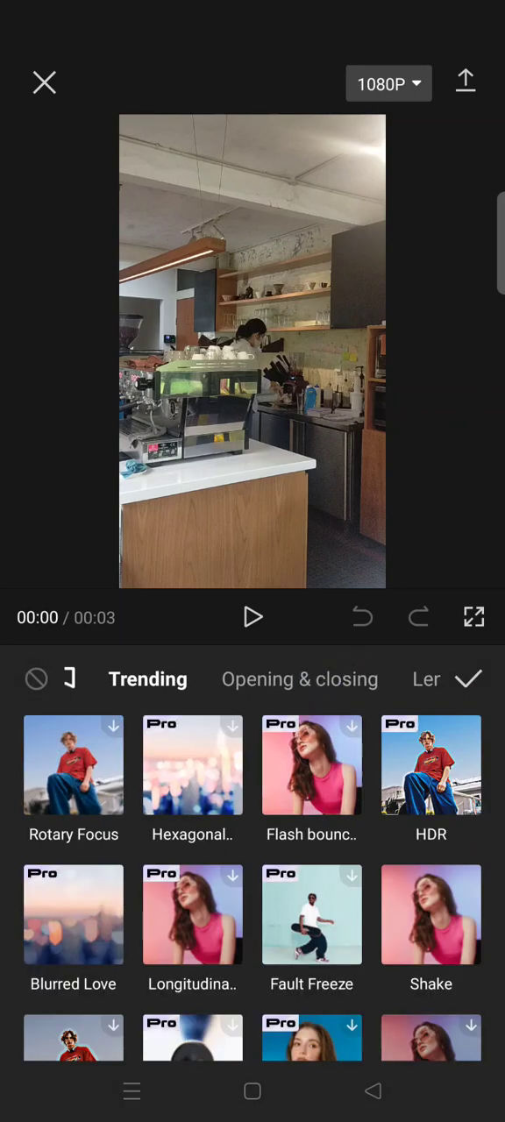
- Add a lens blur effect to the café clip with blur strength 70 and confirm it
scroll("left", 3)
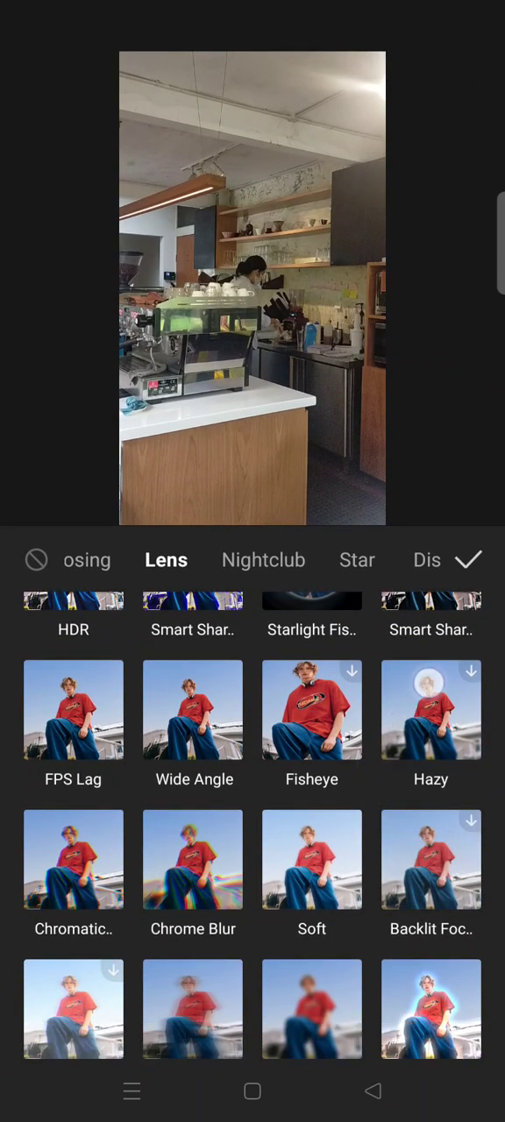
left_click(312, 876)
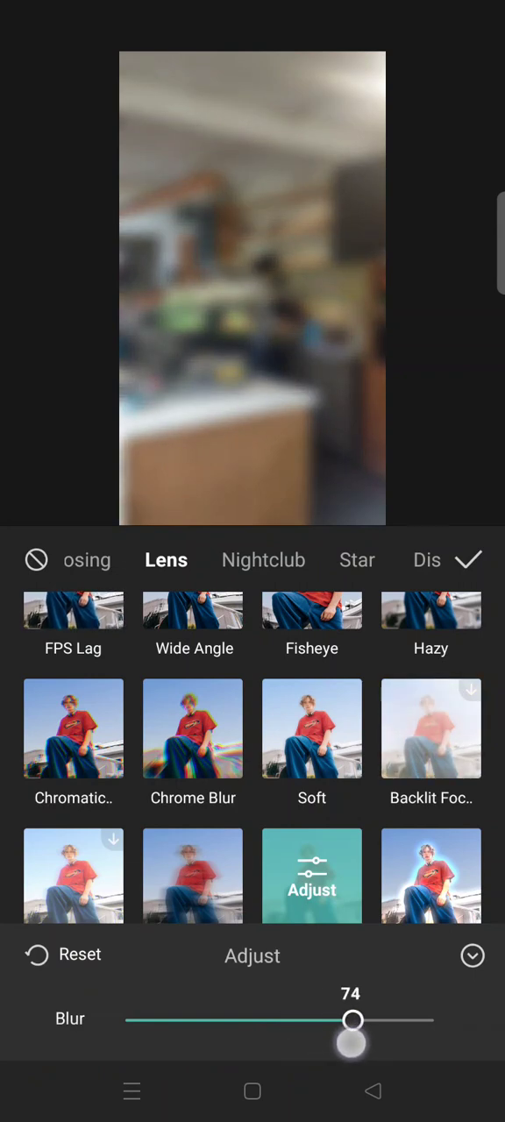
left_click_drag(352, 1020, 340, 1020)
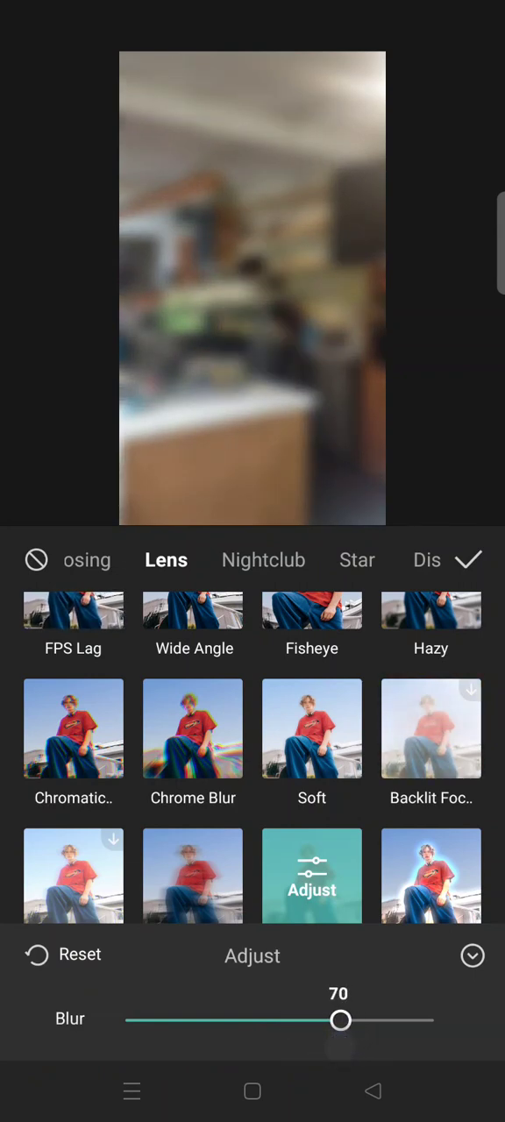
left_click(470, 561)
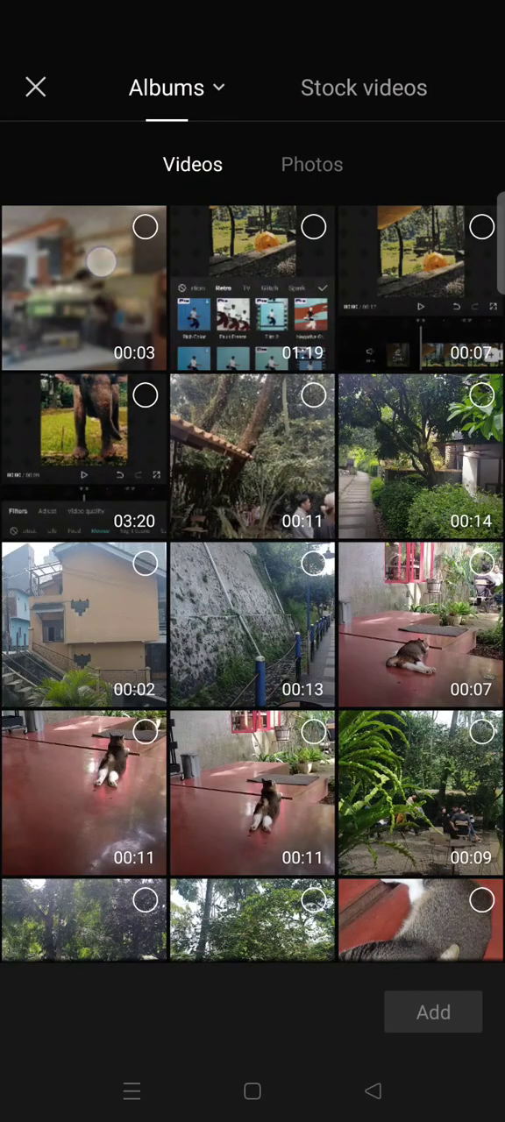
- Pick the blurred 00:03 café video from Albums as the overlay
left_click(433, 1011)
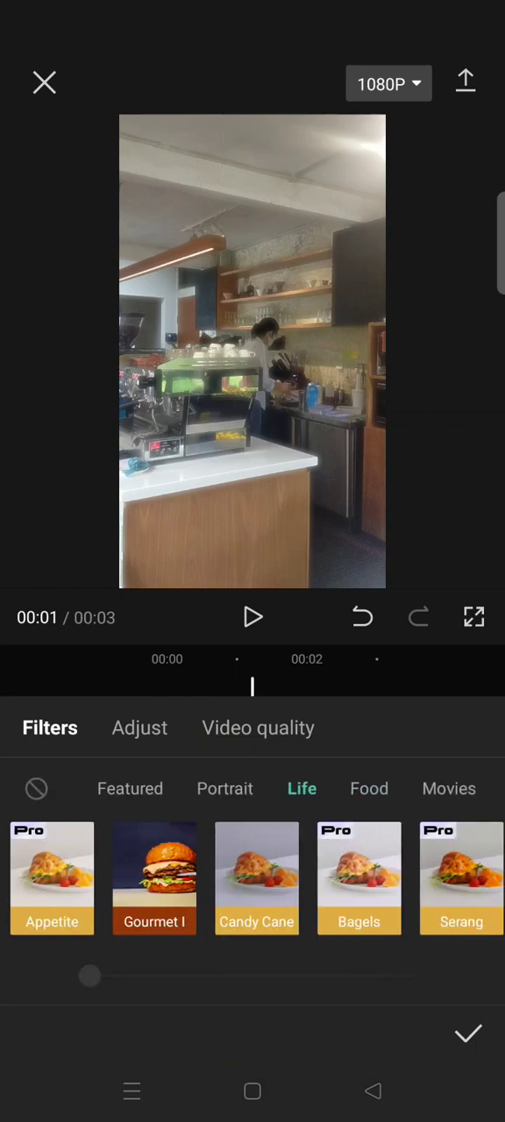
- Apply the Gourmet II filter from the Food category at near-maximum strength (about 89+)
left_click(368, 788)
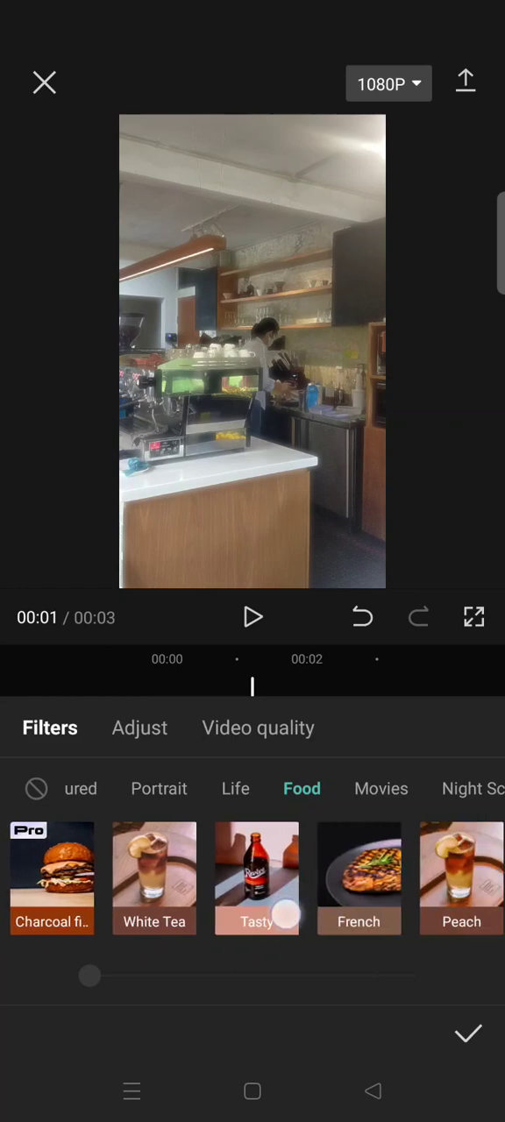
scroll("left", 3)
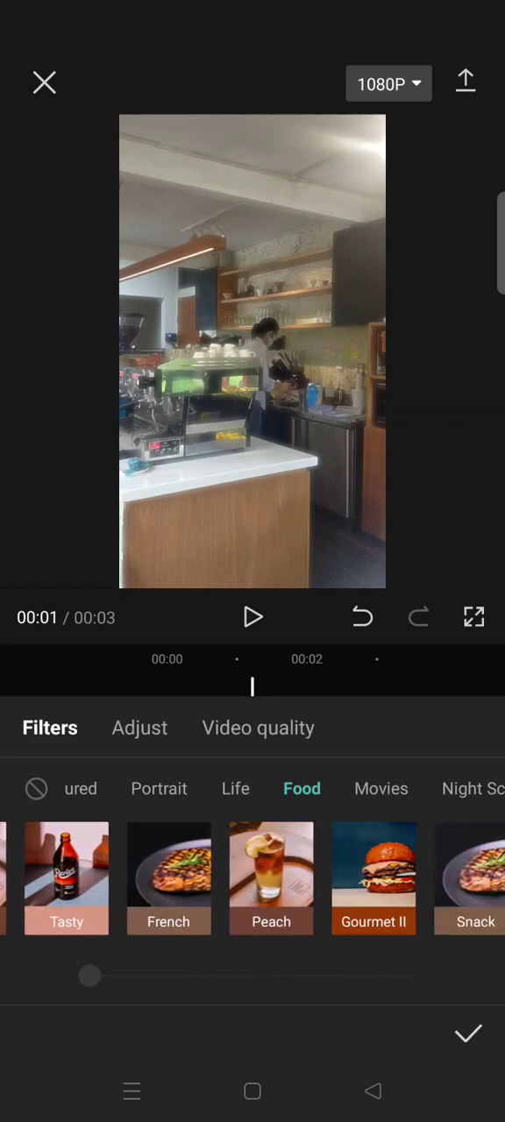
left_click(373, 878)
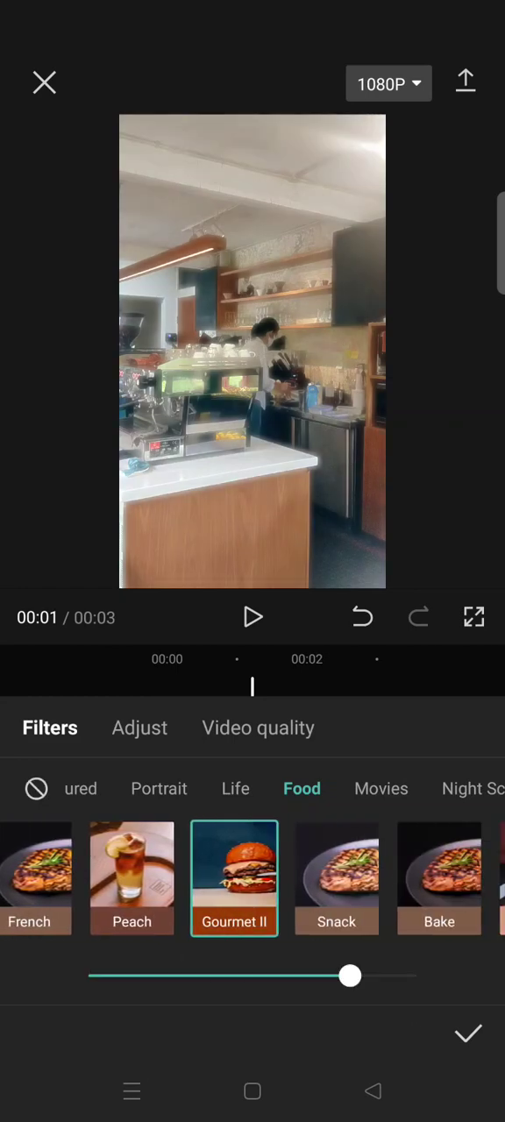
left_click_drag(350, 975, 378, 974)
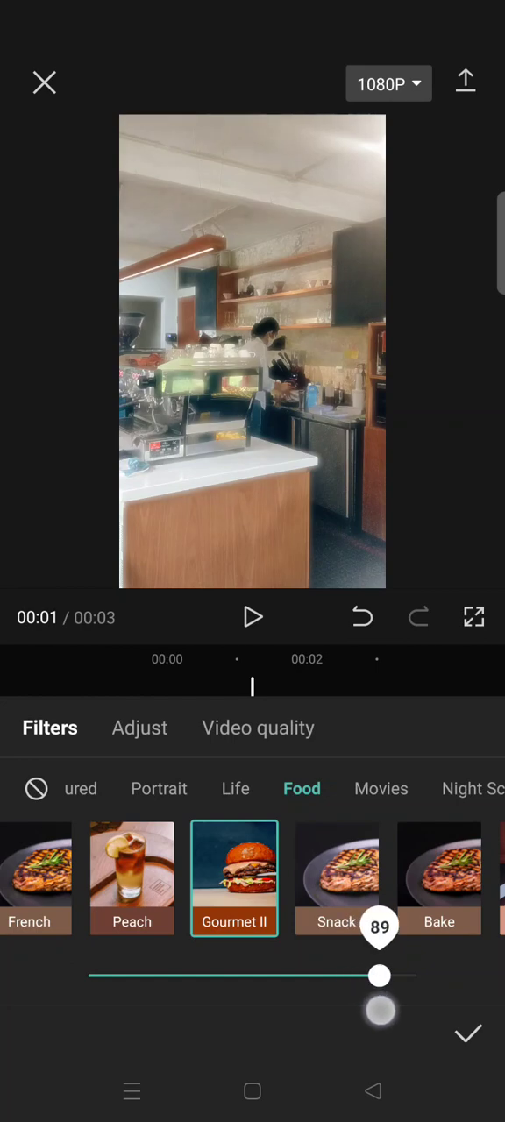
left_click_drag(379, 974, 398, 974)
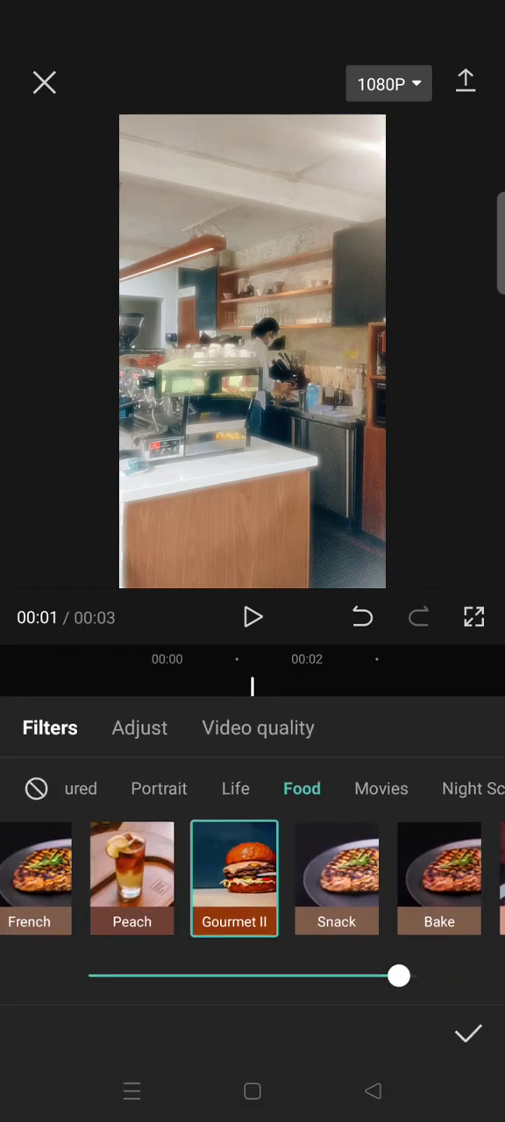
left_click(139, 728)
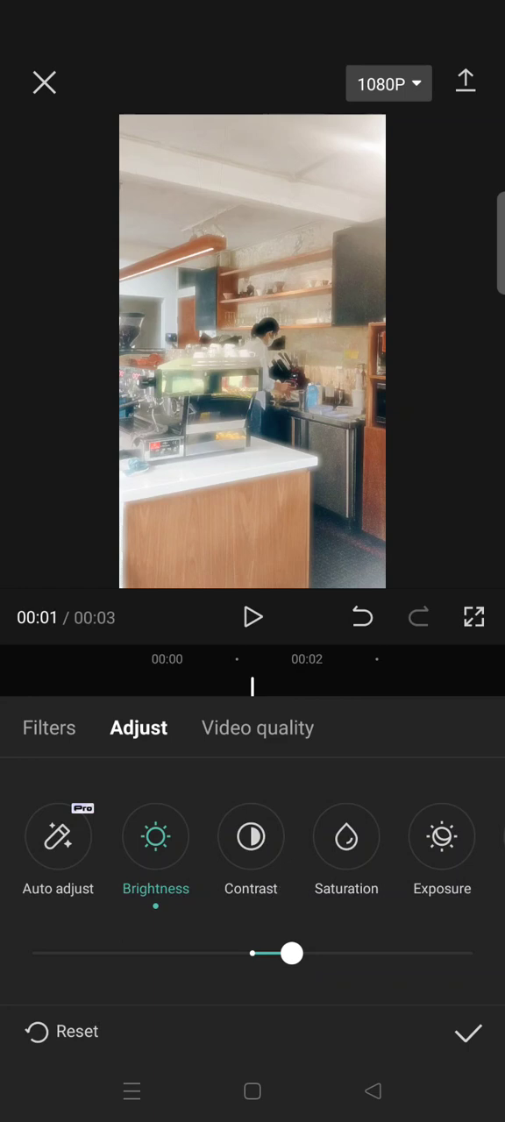
- Set the clip's contrast to 25 in Adjust
left_click(250, 836)
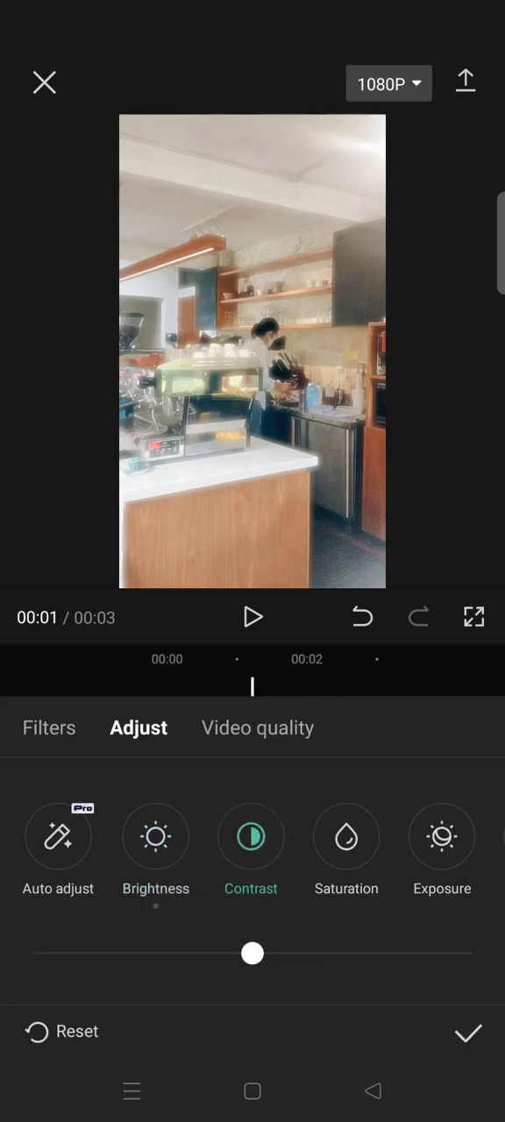
left_click_drag(252, 954, 360, 953)
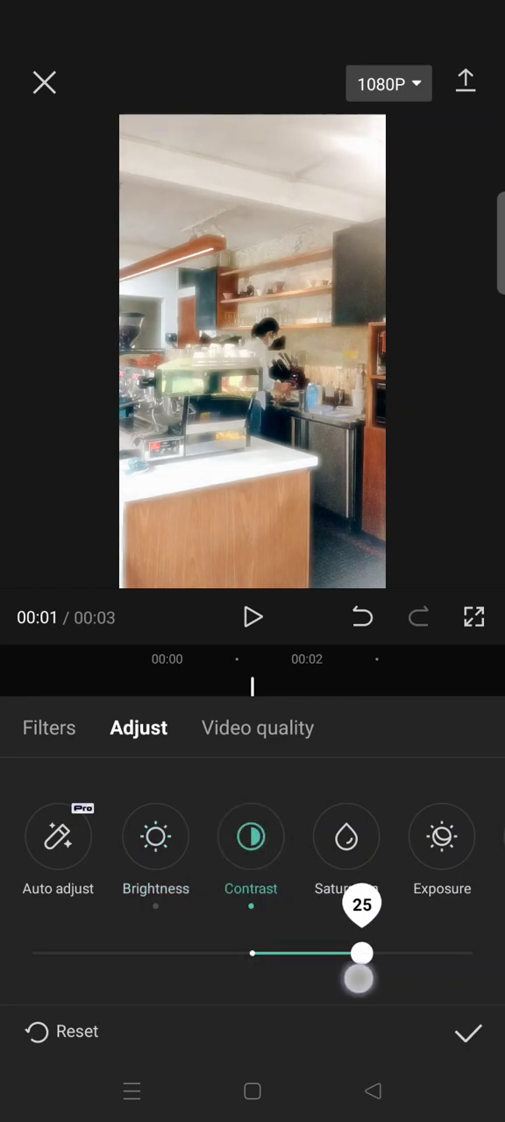
left_click_drag(360, 953, 378, 953)
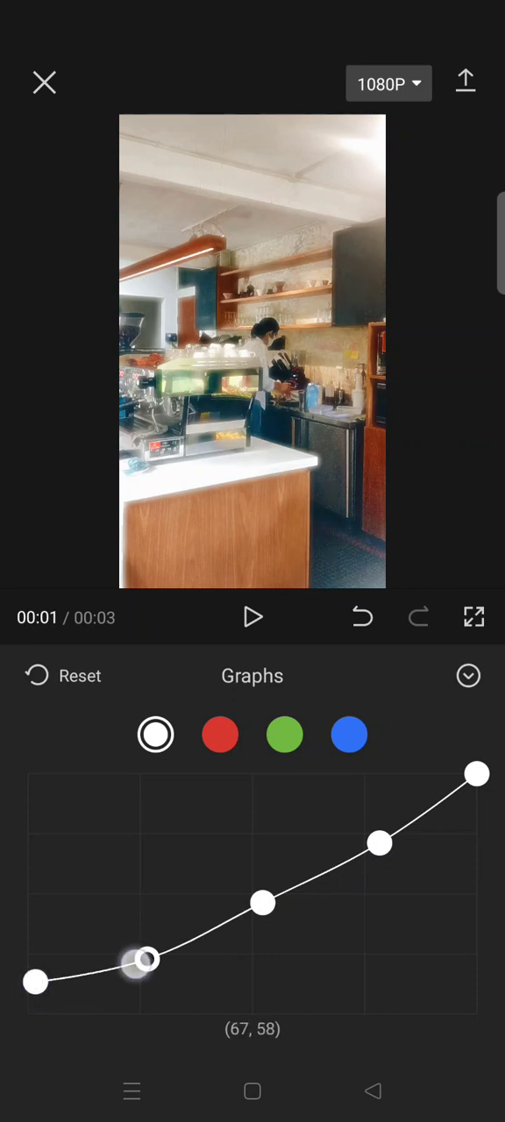
- Shape the white tone curve into a gentle S with points at (72,71), (129,133) and (197,184)
left_click_drag(148, 957, 256, 894)
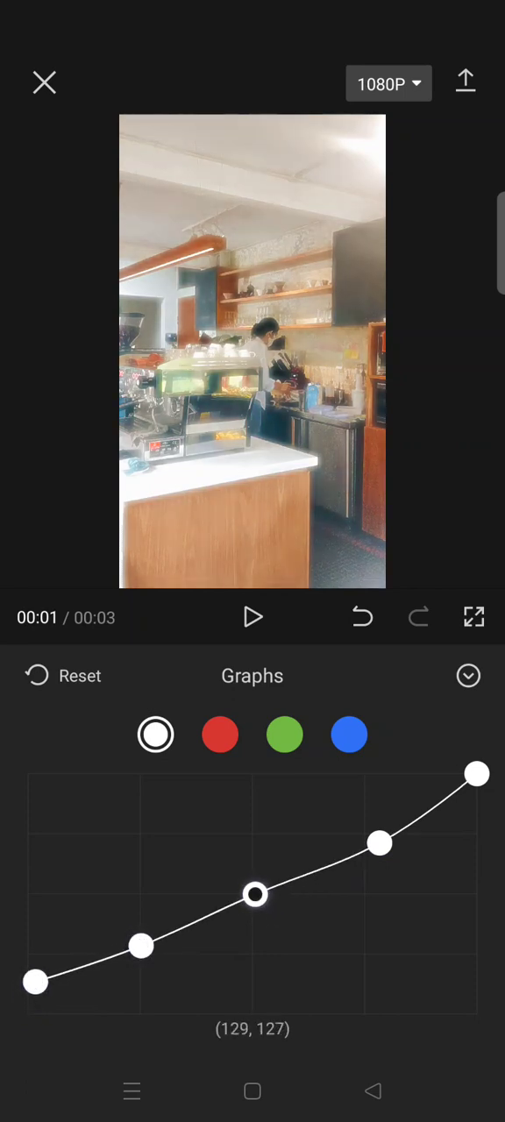
left_click_drag(379, 843, 375, 840)
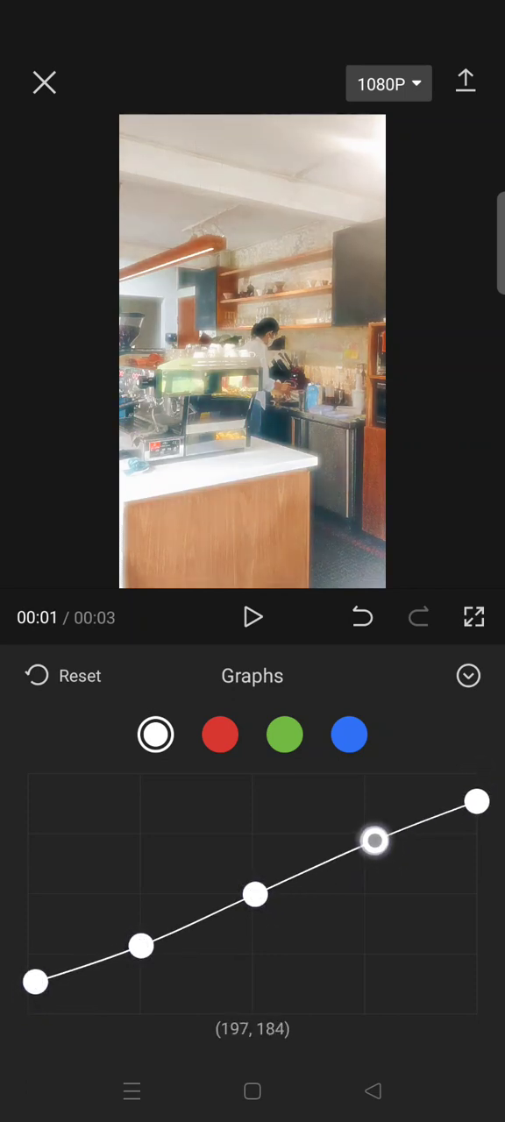
left_click_drag(375, 840, 142, 946)
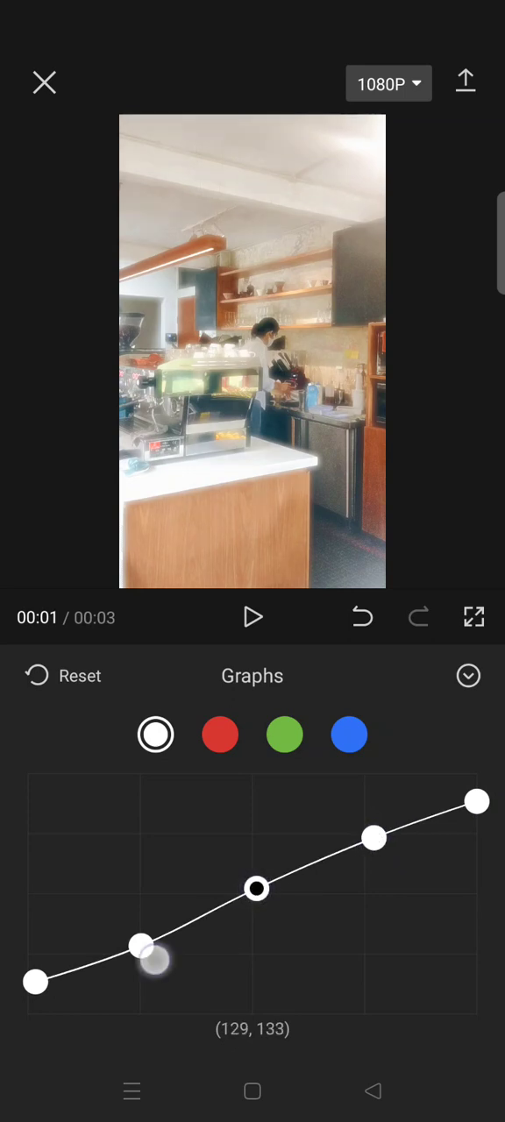
left_click_drag(140, 946, 156, 947)
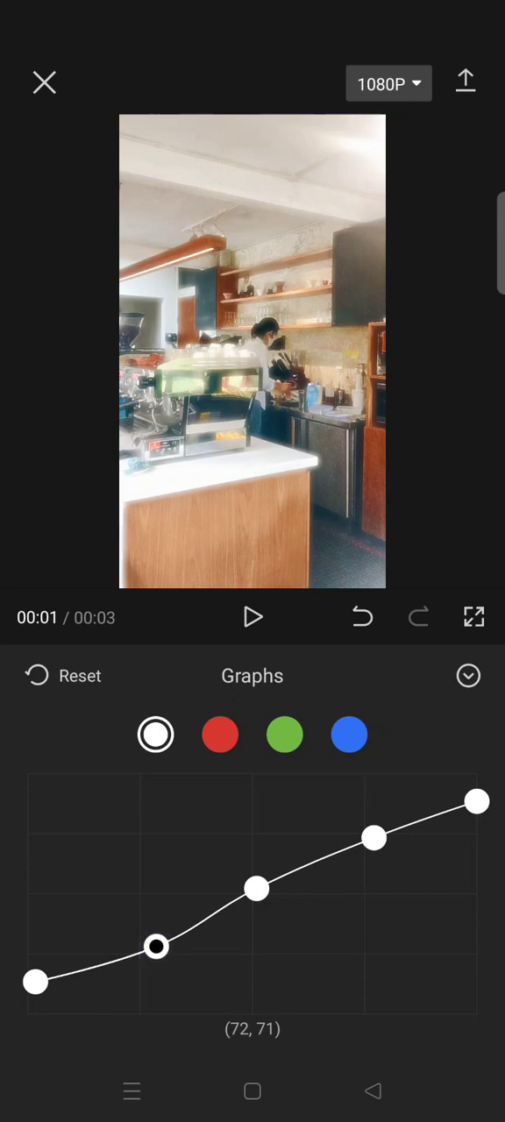
left_click(263, 834)
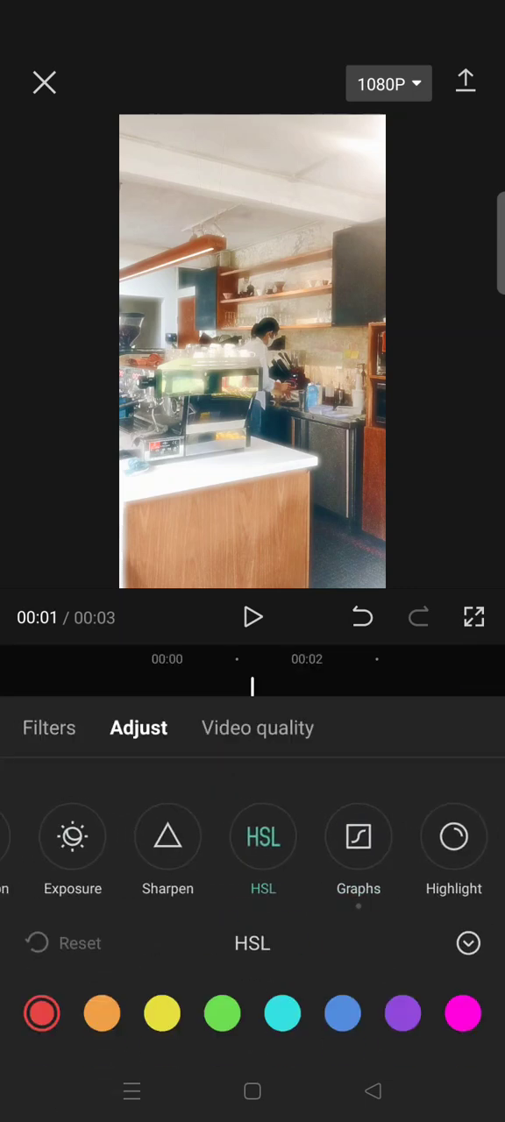
- For the greens in HSL, shift hue toward cyan, boost saturation and set luminance to about 25
left_click(263, 836)
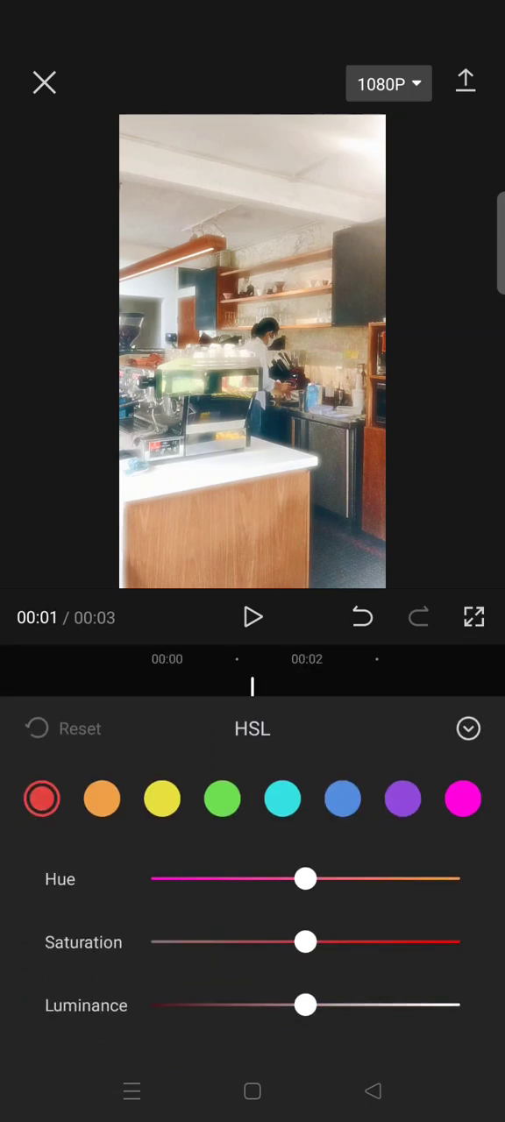
left_click(221, 800)
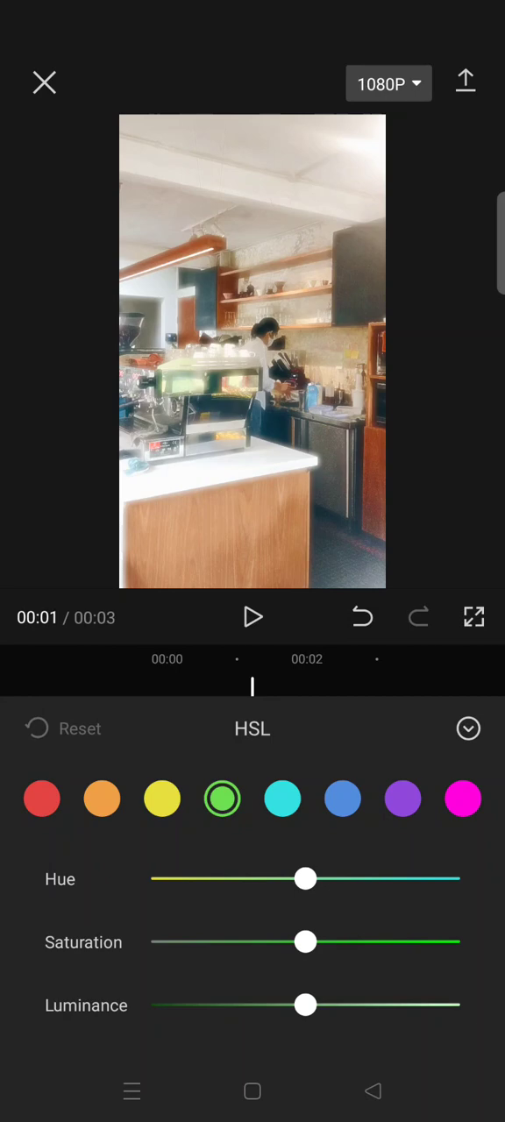
left_click_drag(305, 878, 403, 878)
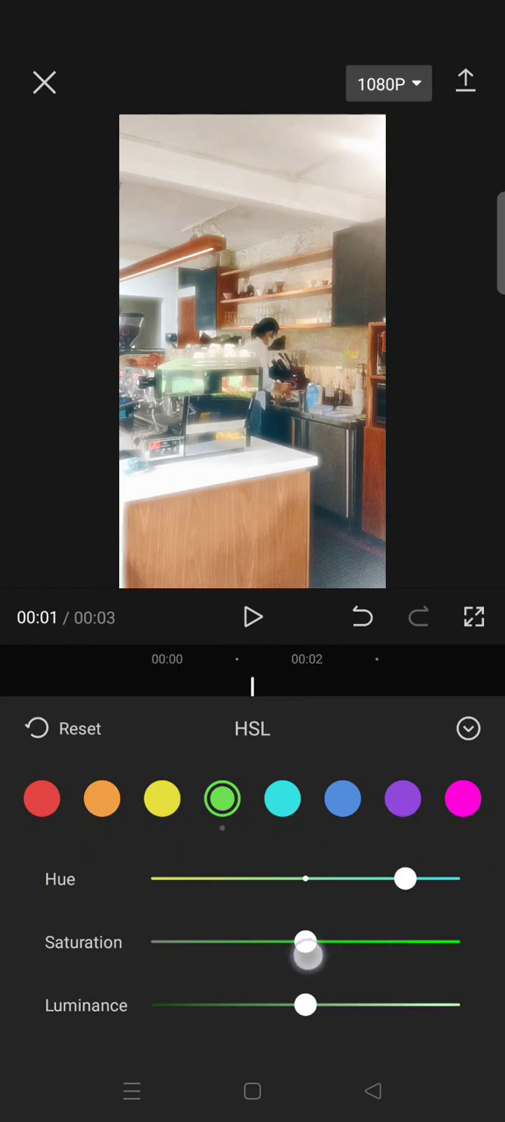
left_click_drag(305, 942, 340, 941)
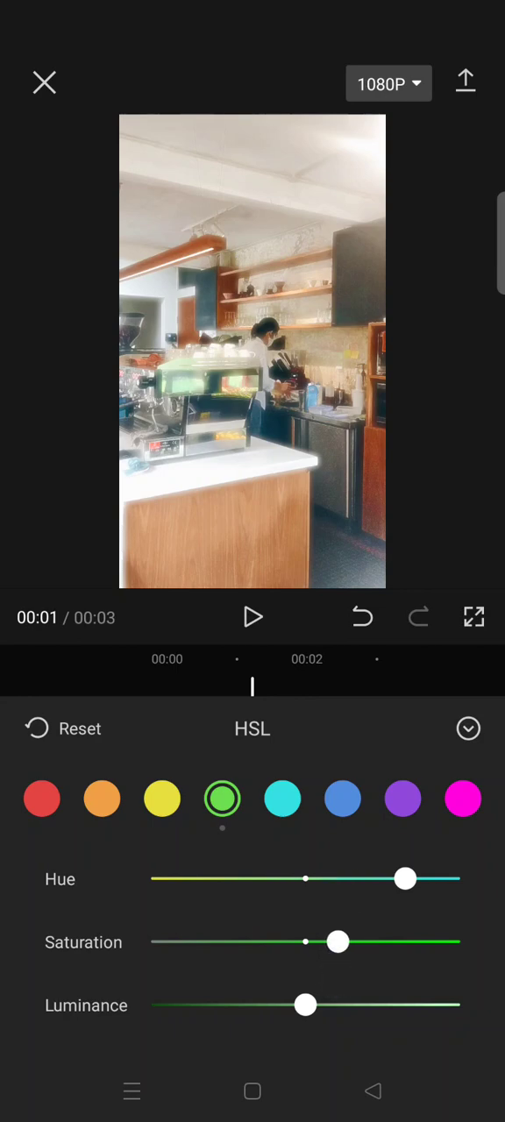
left_click_drag(305, 1004, 347, 1005)
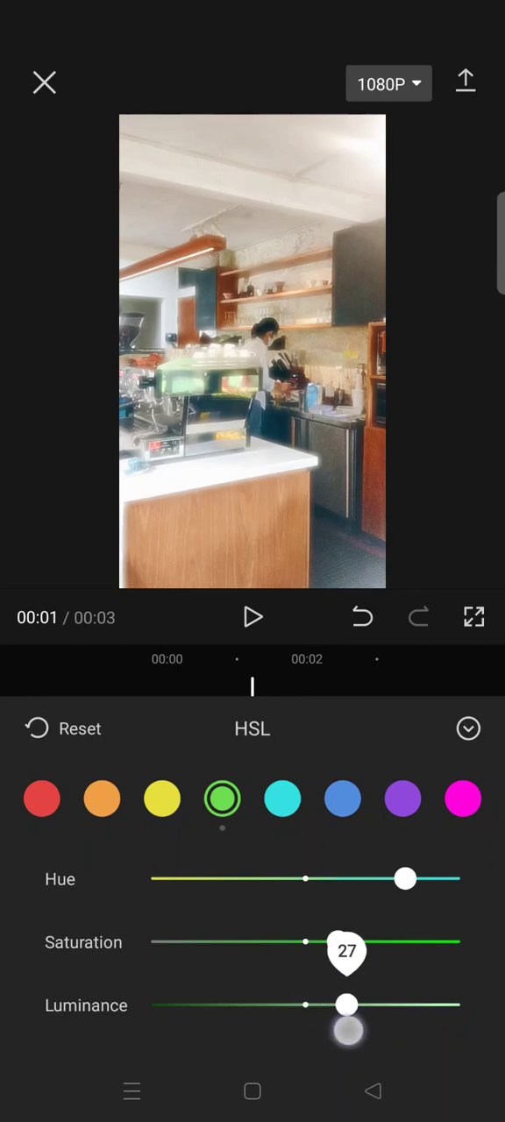
left_click_drag(347, 950, 342, 950)
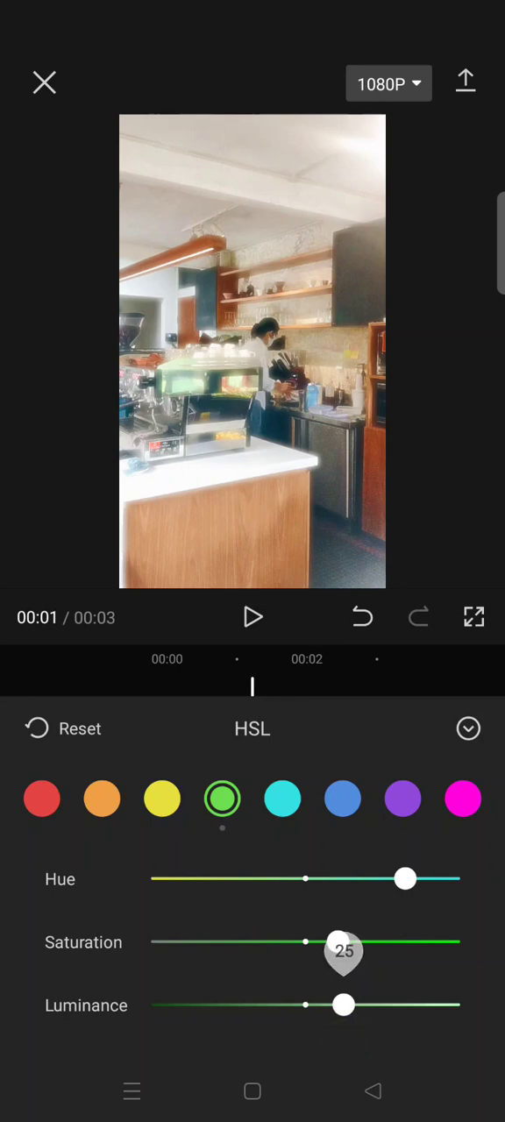
left_click_drag(341, 941, 338, 941)
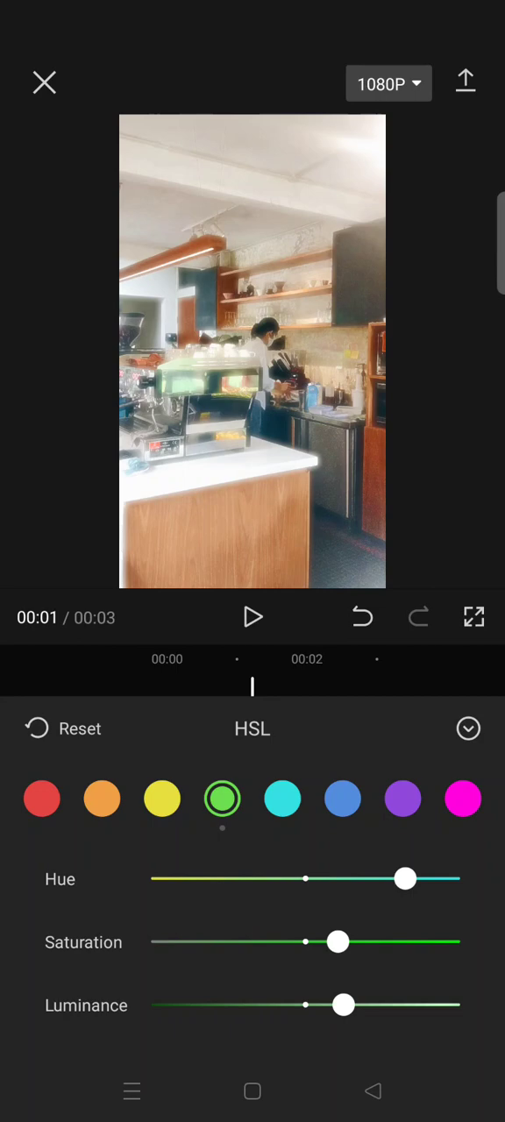
- For the blues, nudge hue slightly negative, raise saturation and luminance, then collapse HSL
left_click(342, 799)
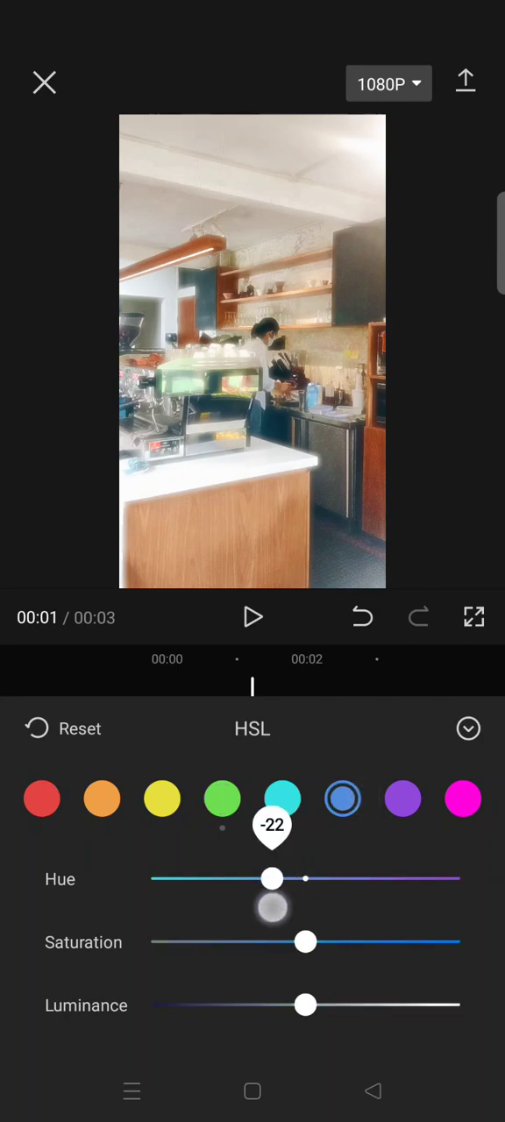
left_click_drag(272, 878, 305, 878)
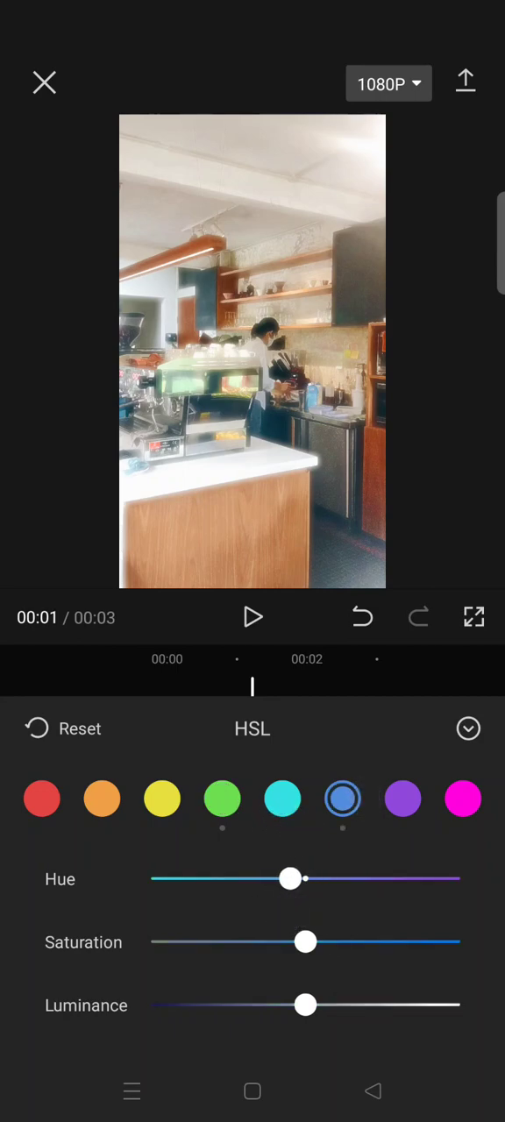
left_click_drag(305, 941, 333, 941)
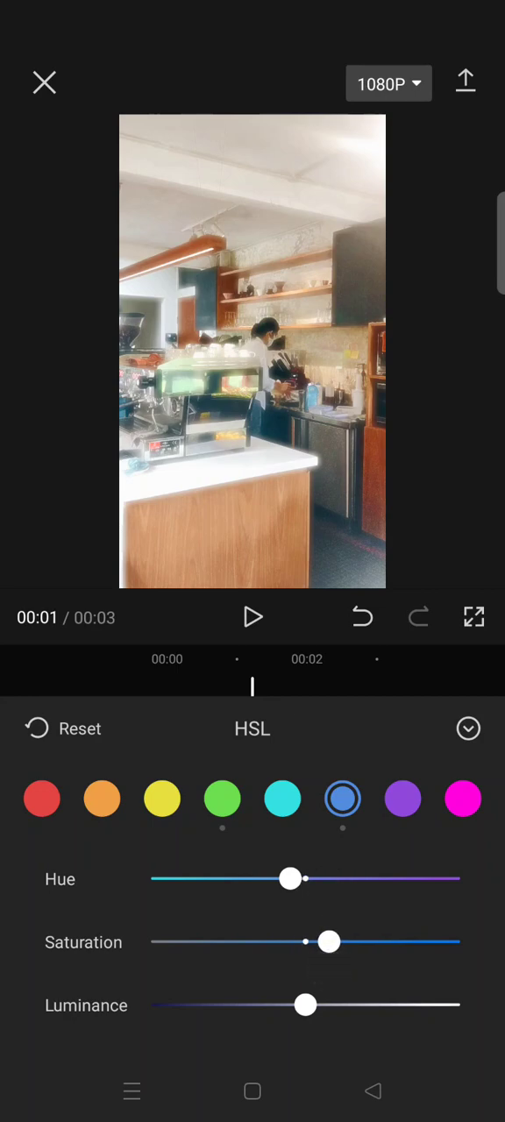
left_click_drag(305, 1005, 337, 1004)
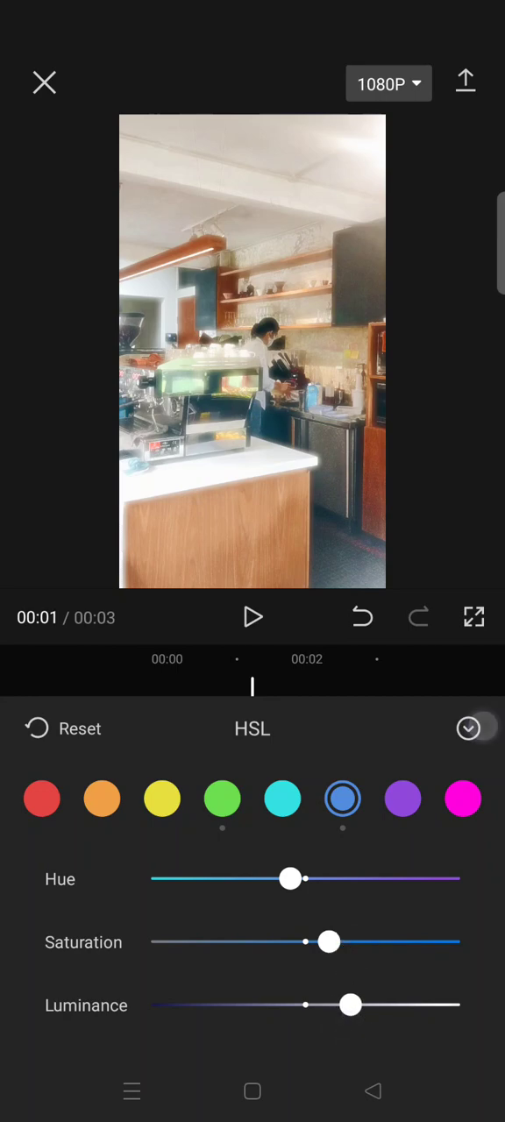
left_click(468, 729)
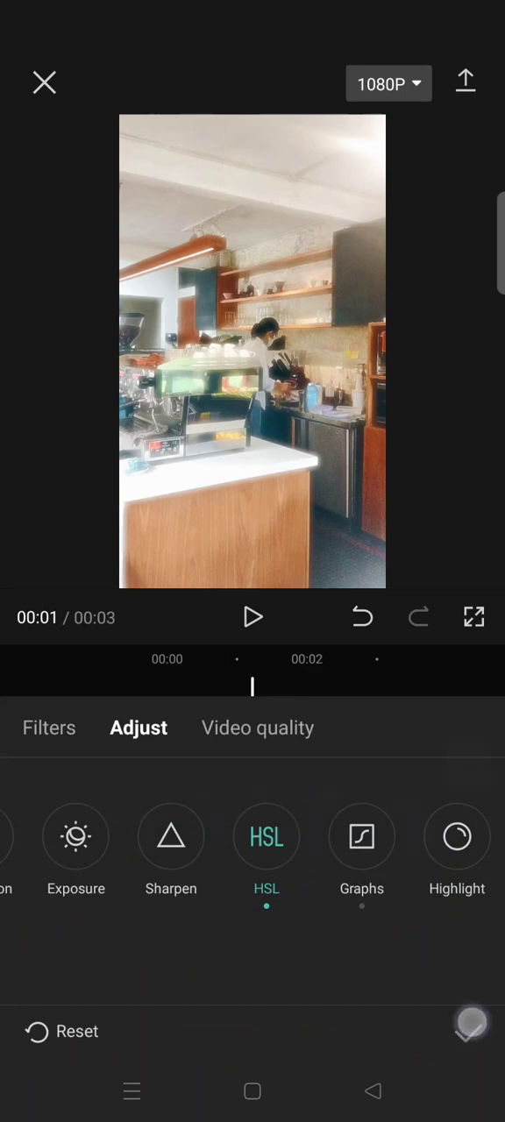